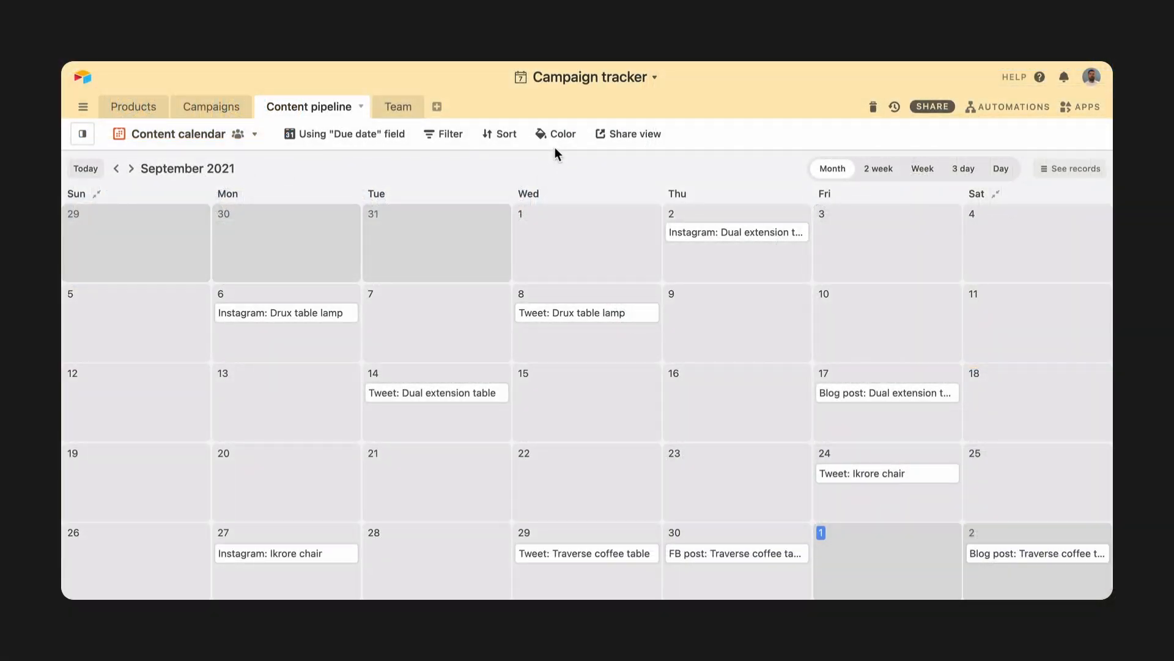
mouse_move(557, 148)
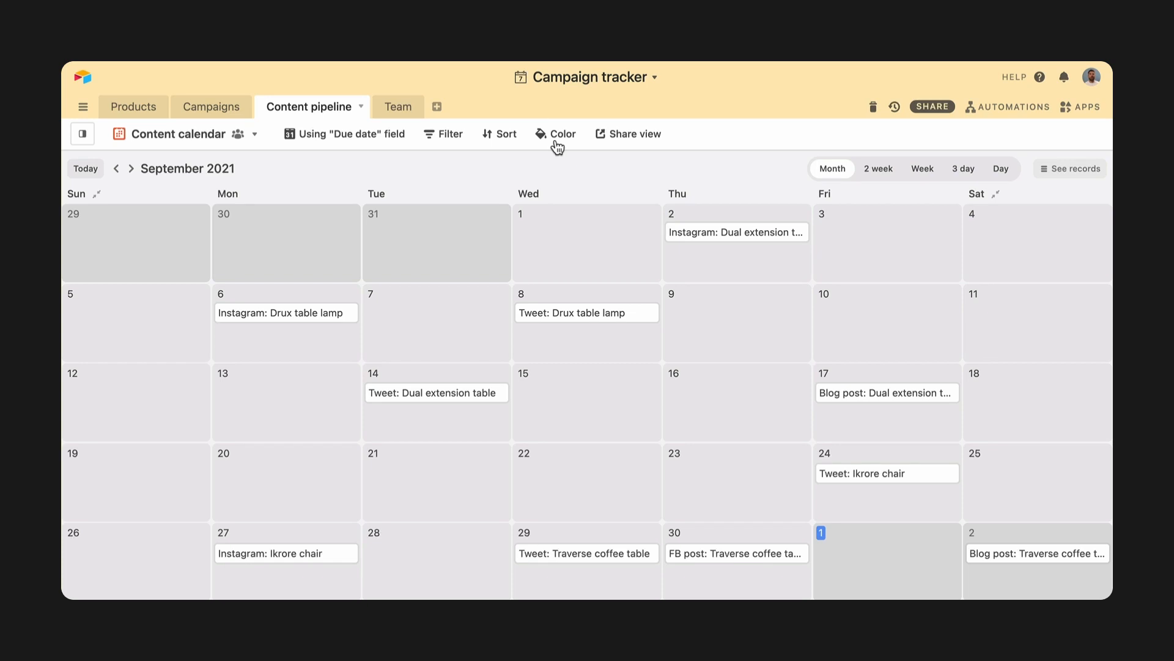
Look through the Posts by urgency and Writer pipelines views, then add a Calendar view using Due date
left_click(555, 133)
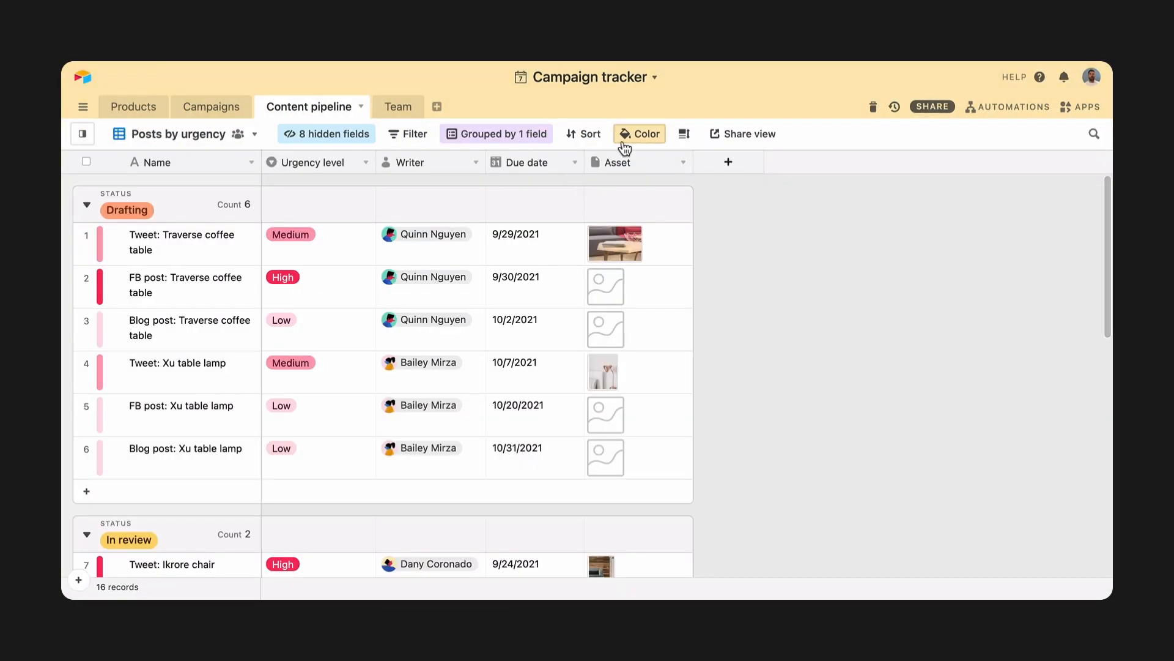
left_click(638, 133)
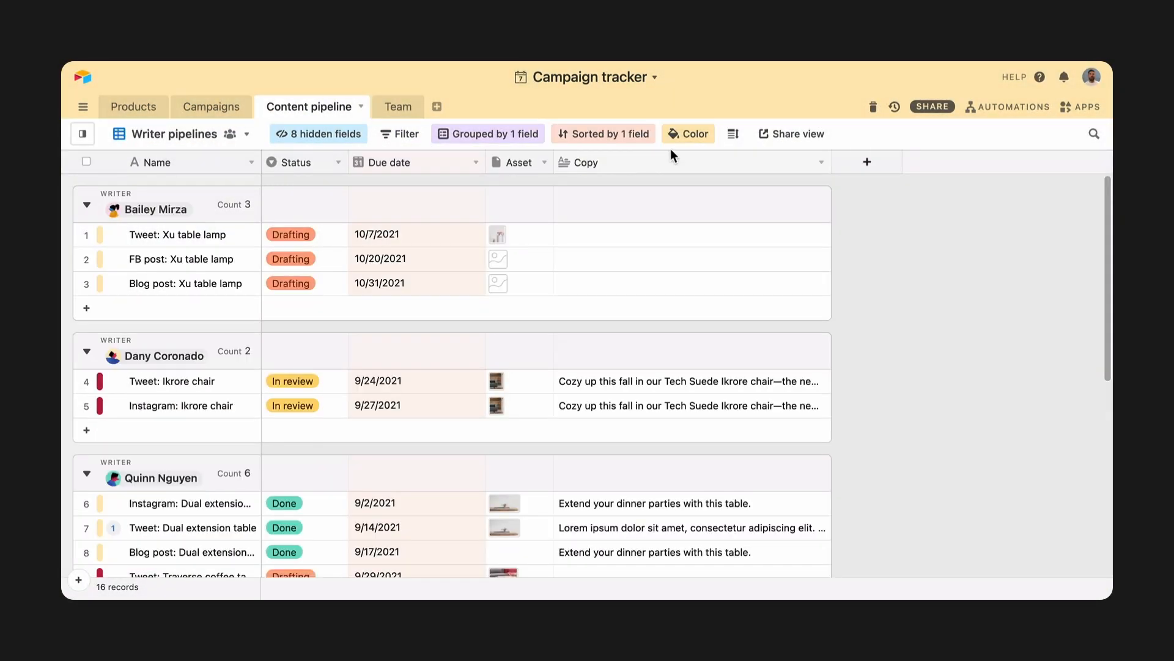
left_click(686, 133)
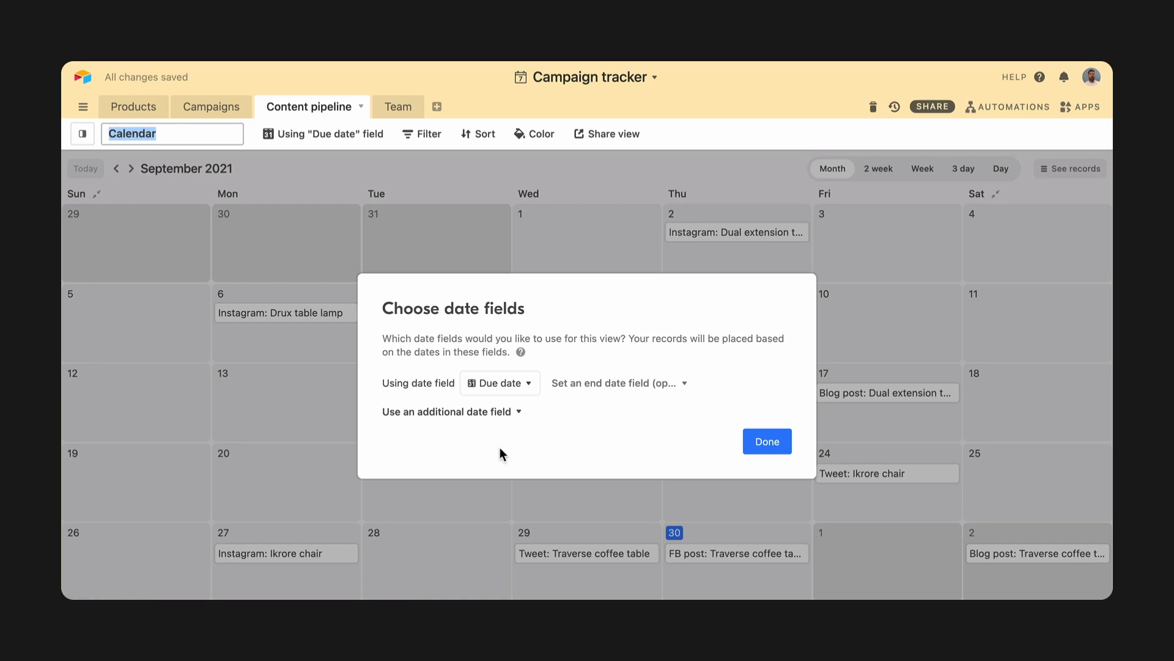
Confirm Due date as the calendar's date field, then preview the Tweet: Ikrore chair record
left_click(766, 441)
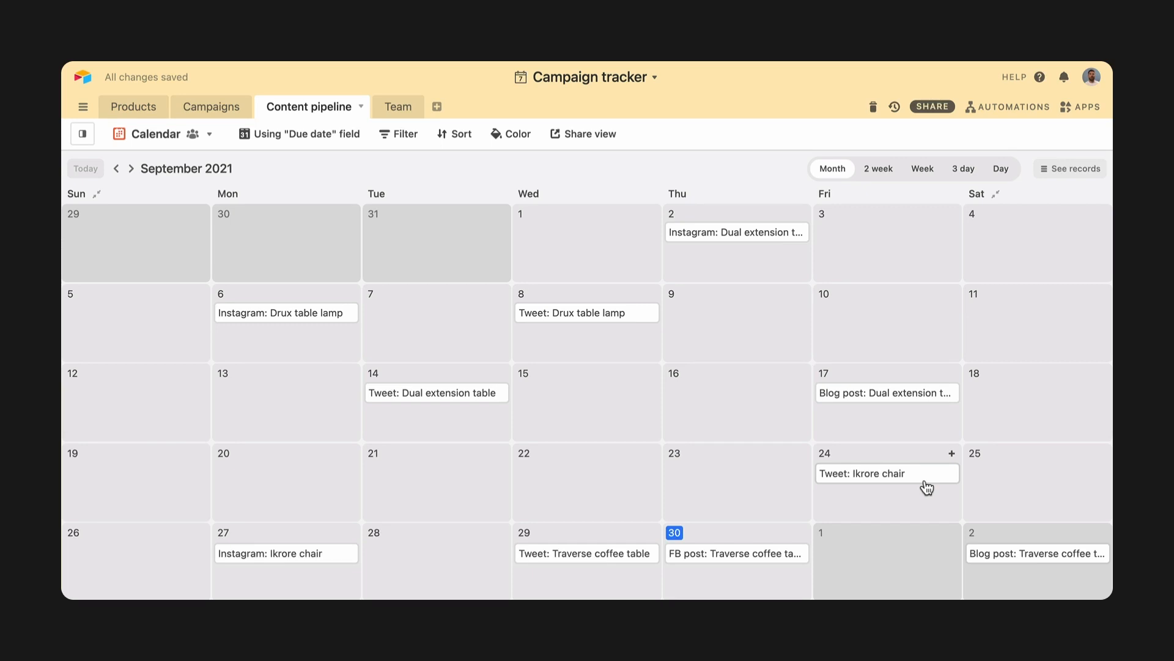
mouse_move(927, 487)
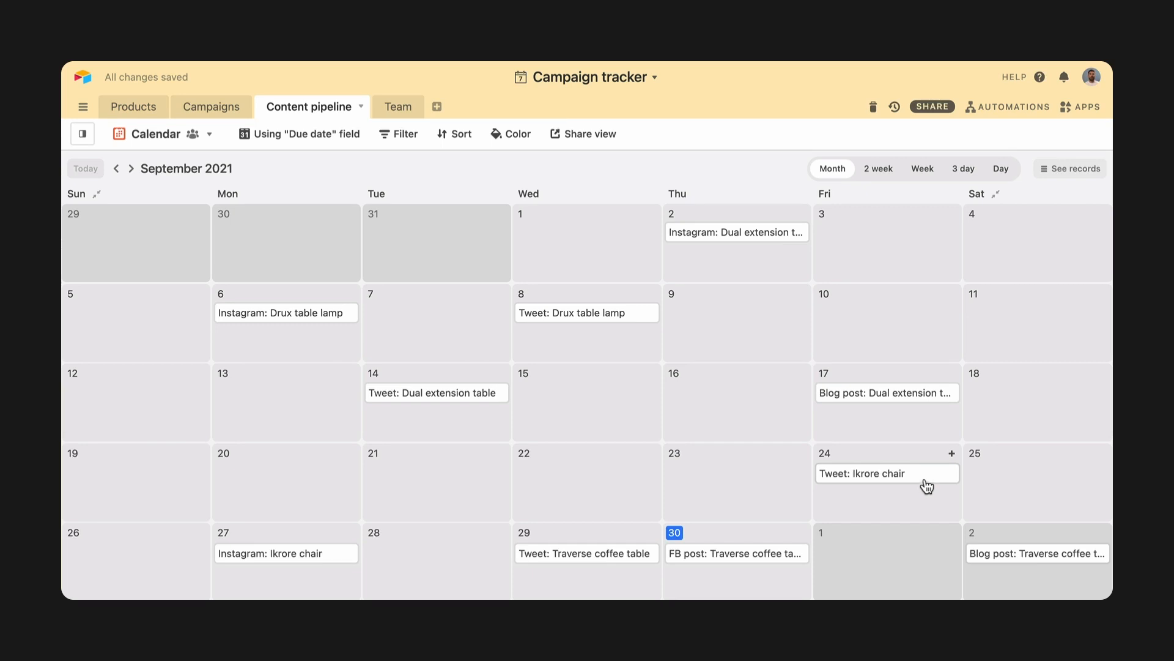
left_click(869, 473)
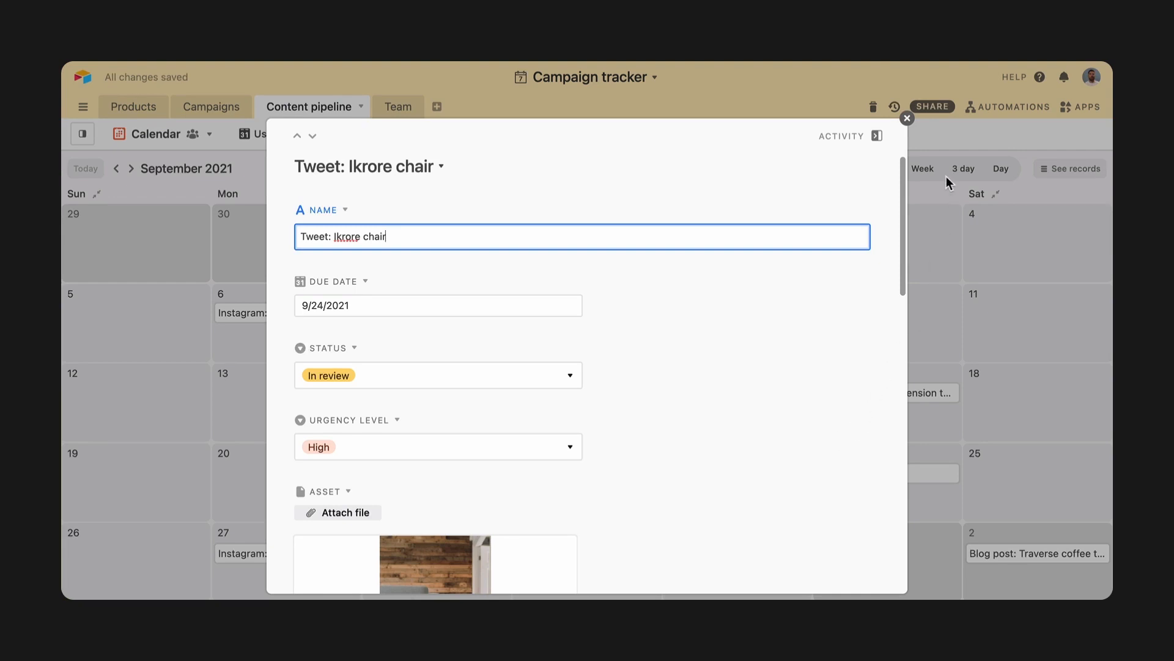
left_click(907, 118)
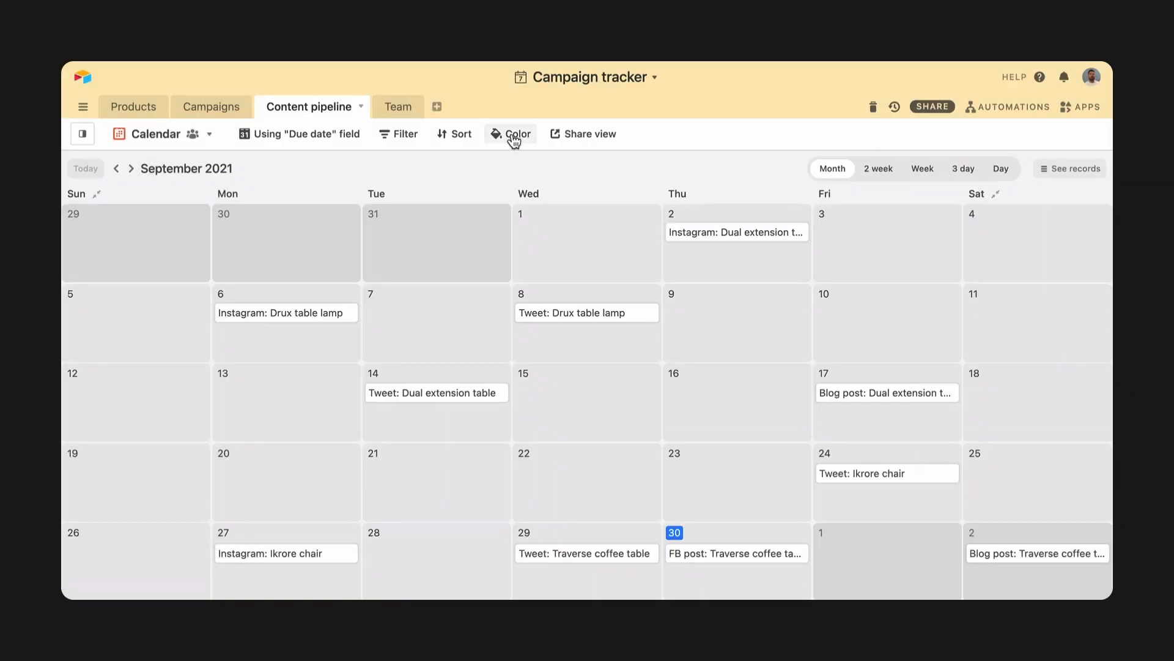
left_click(515, 133)
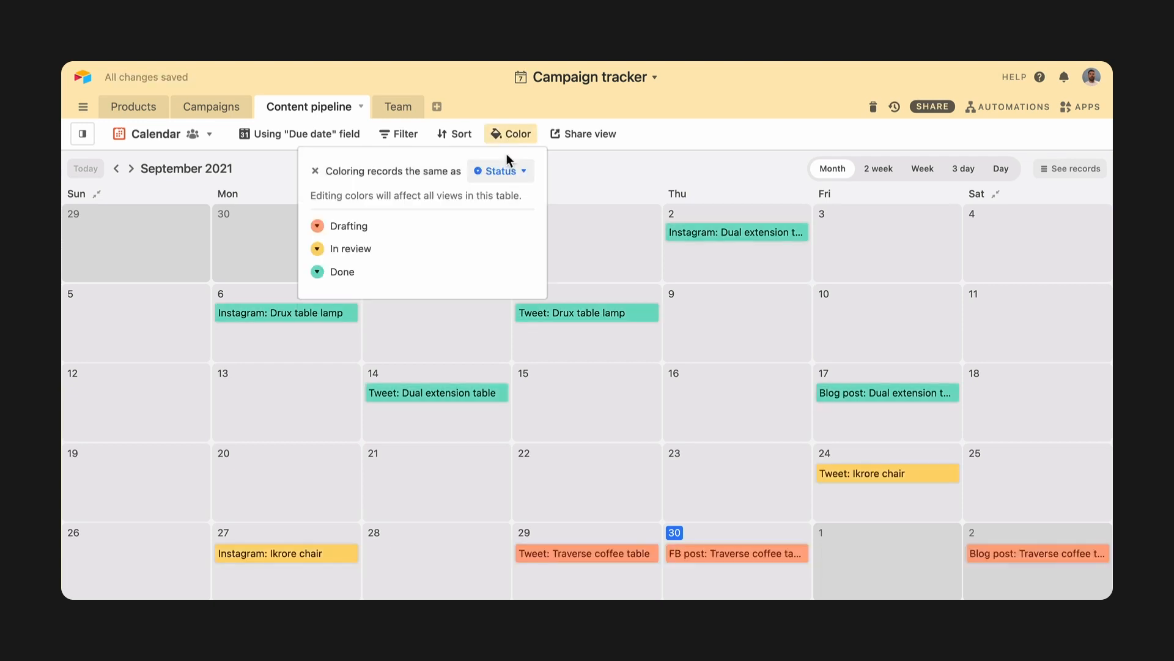
left_click(511, 133)
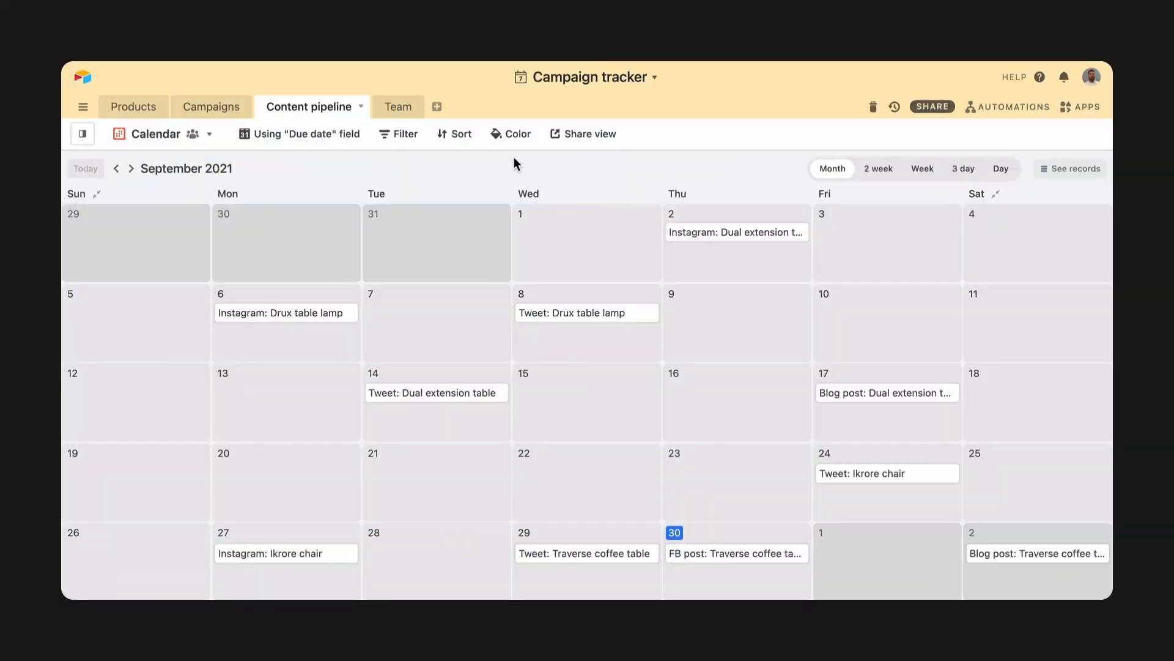
Color records red when due within 7 days and Status is not In review, otherwise yellow
left_click(516, 134)
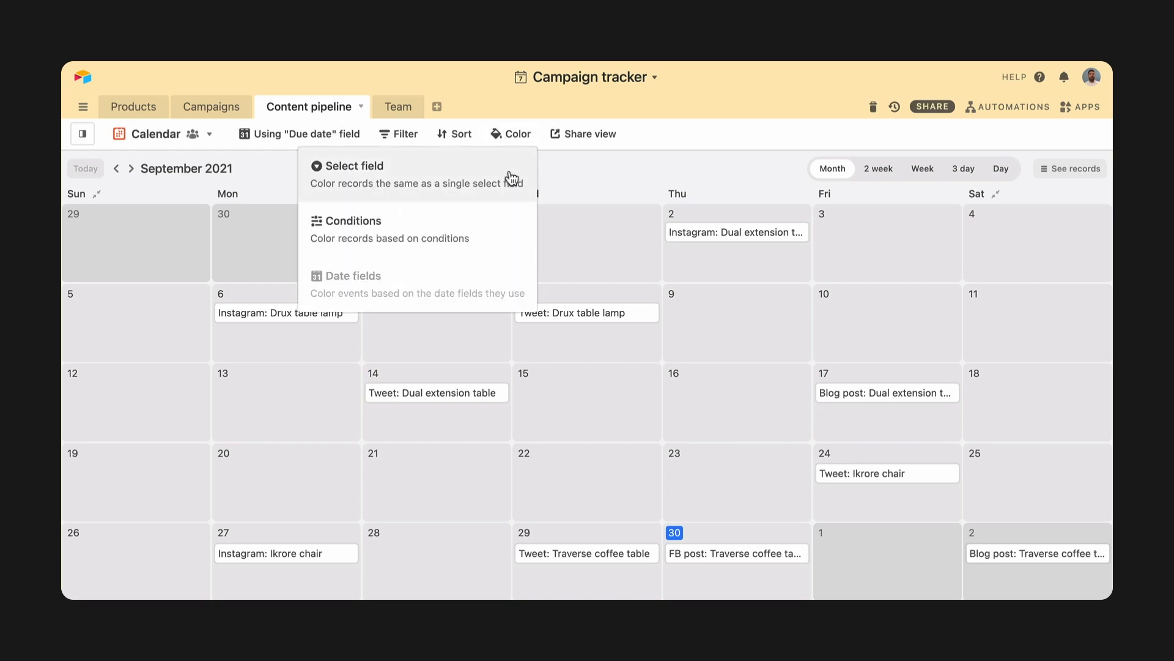
left_click(353, 221)
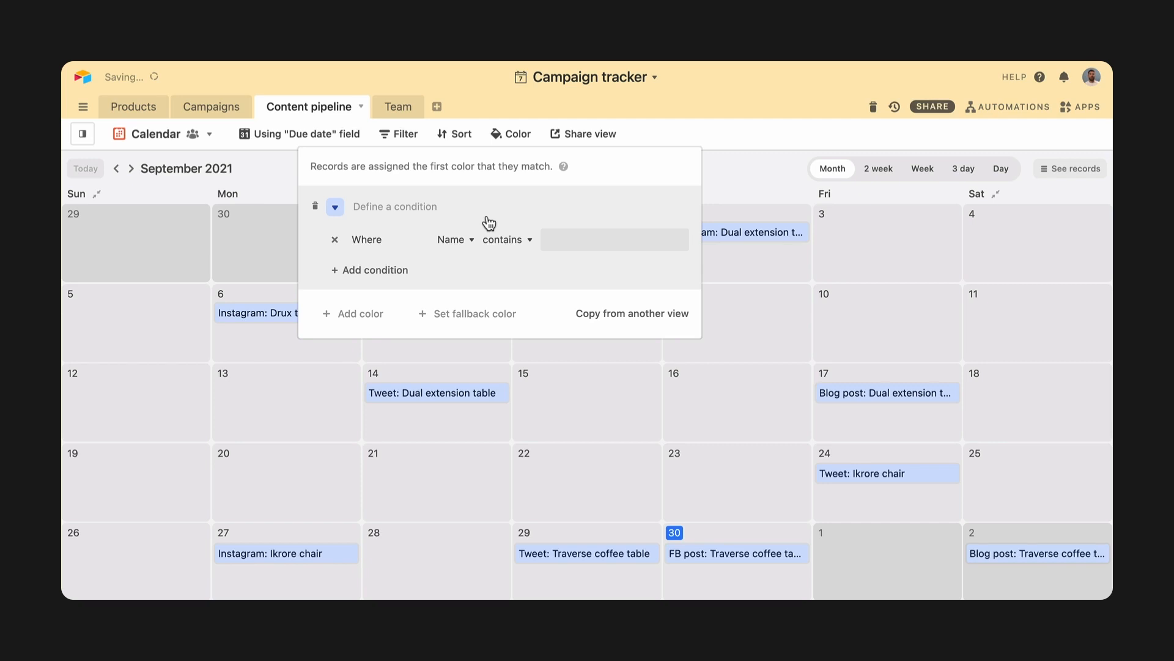
mouse_move(481, 220)
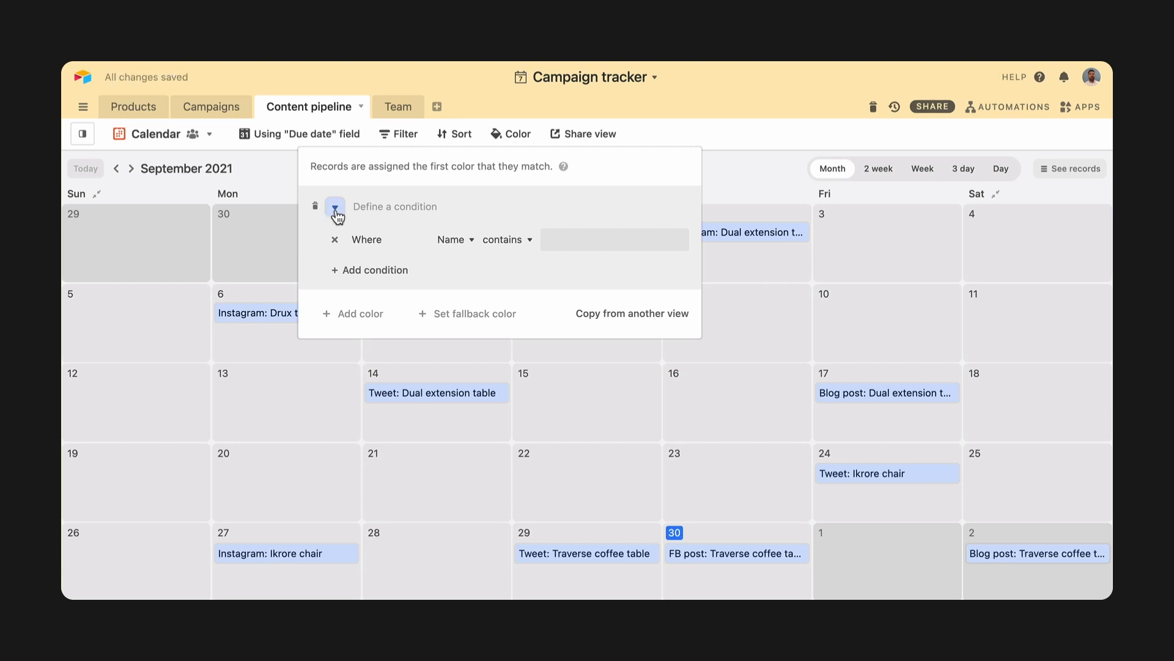
left_click(334, 206)
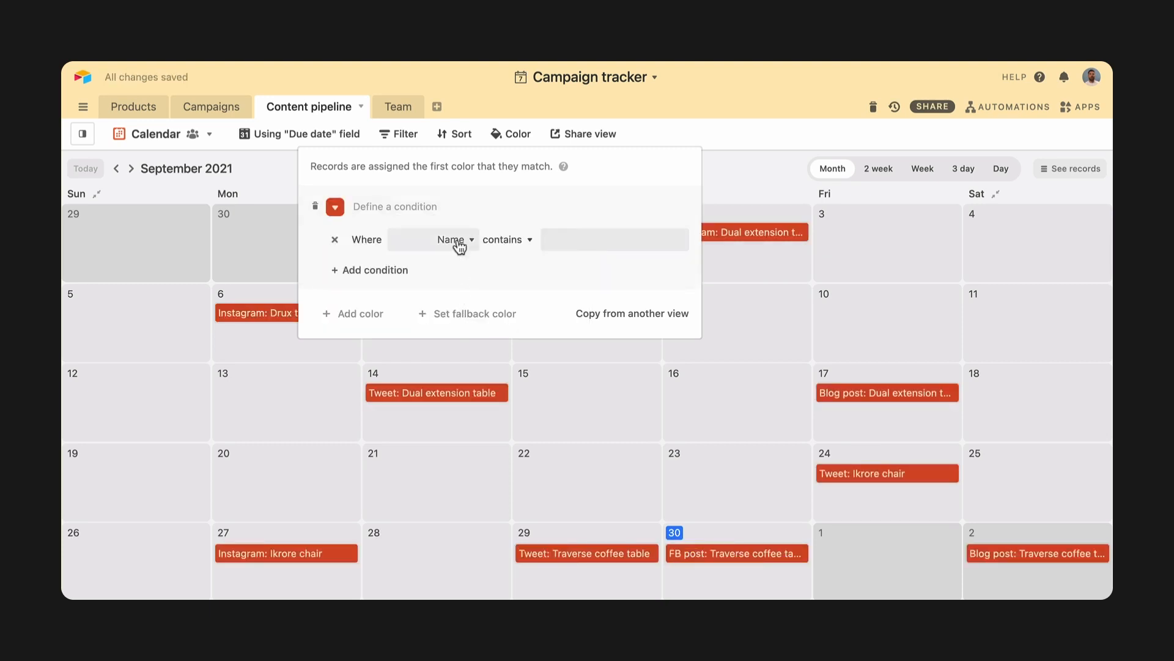
left_click(451, 240)
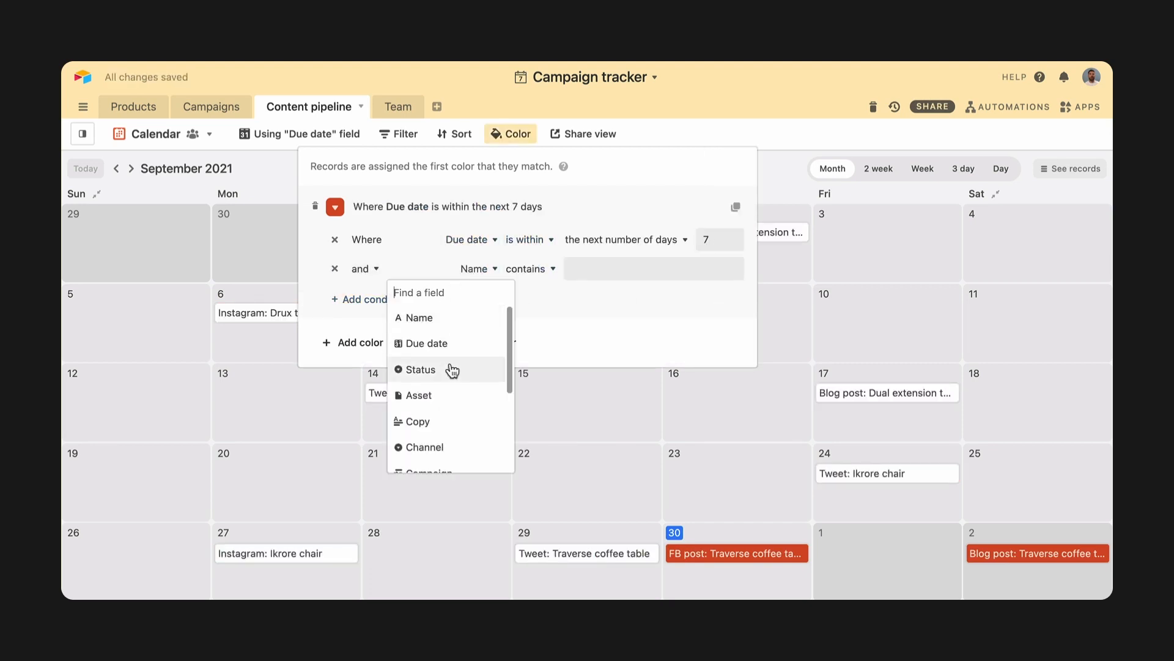
left_click(420, 368)
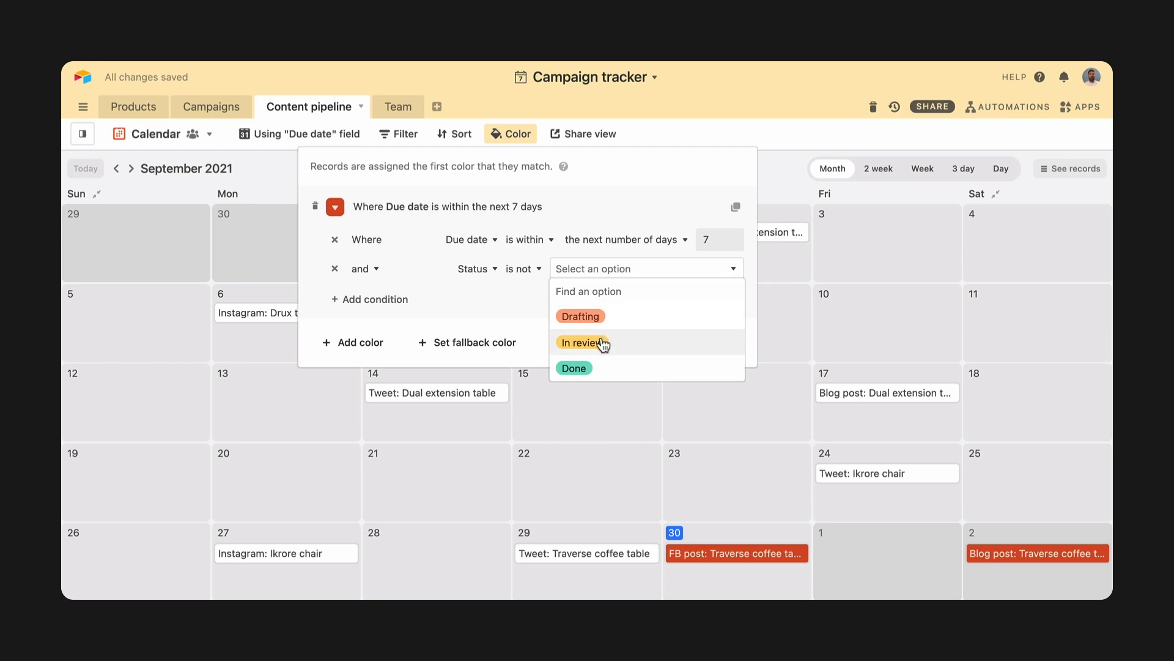
left_click(582, 342)
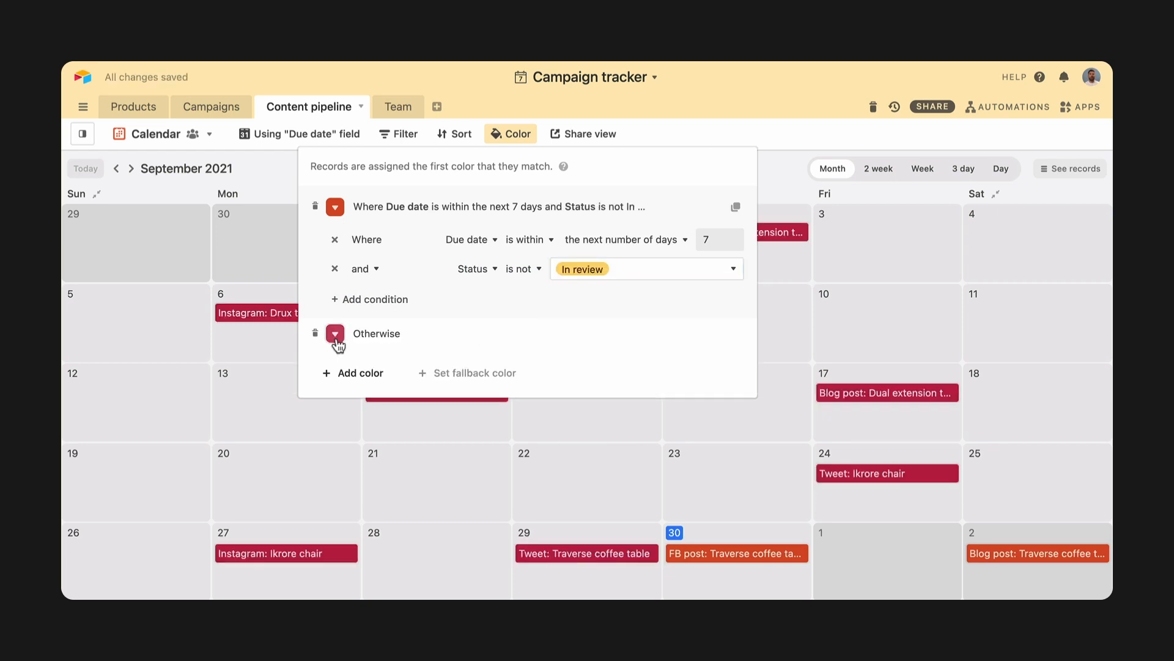
left_click(334, 333)
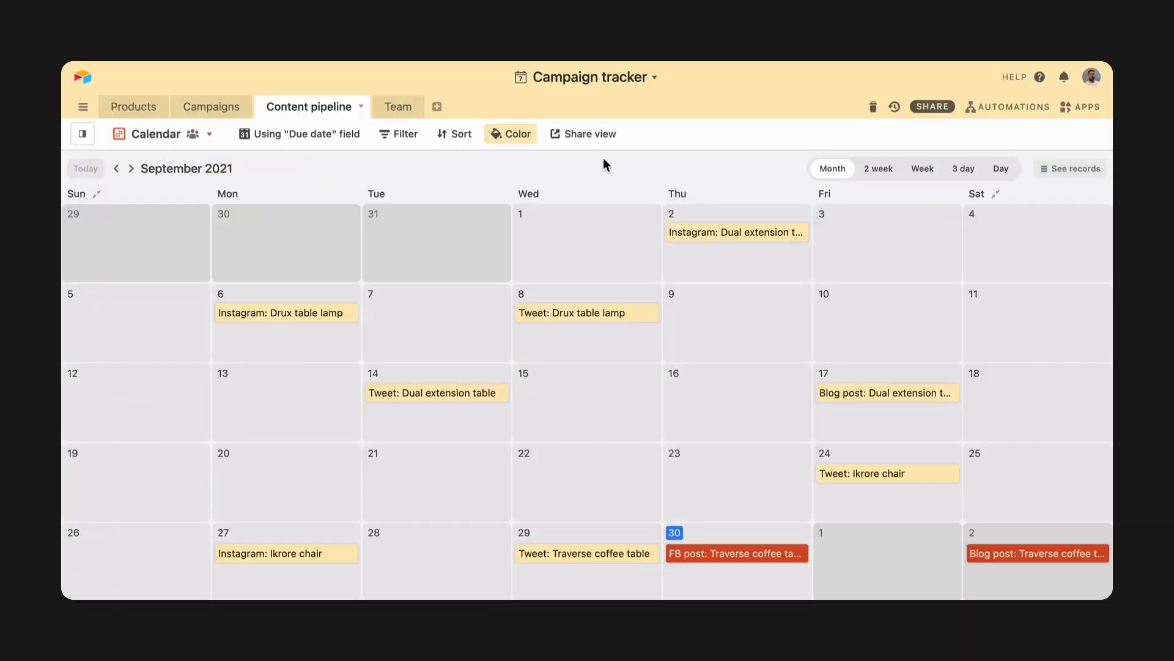
mouse_move(592, 147)
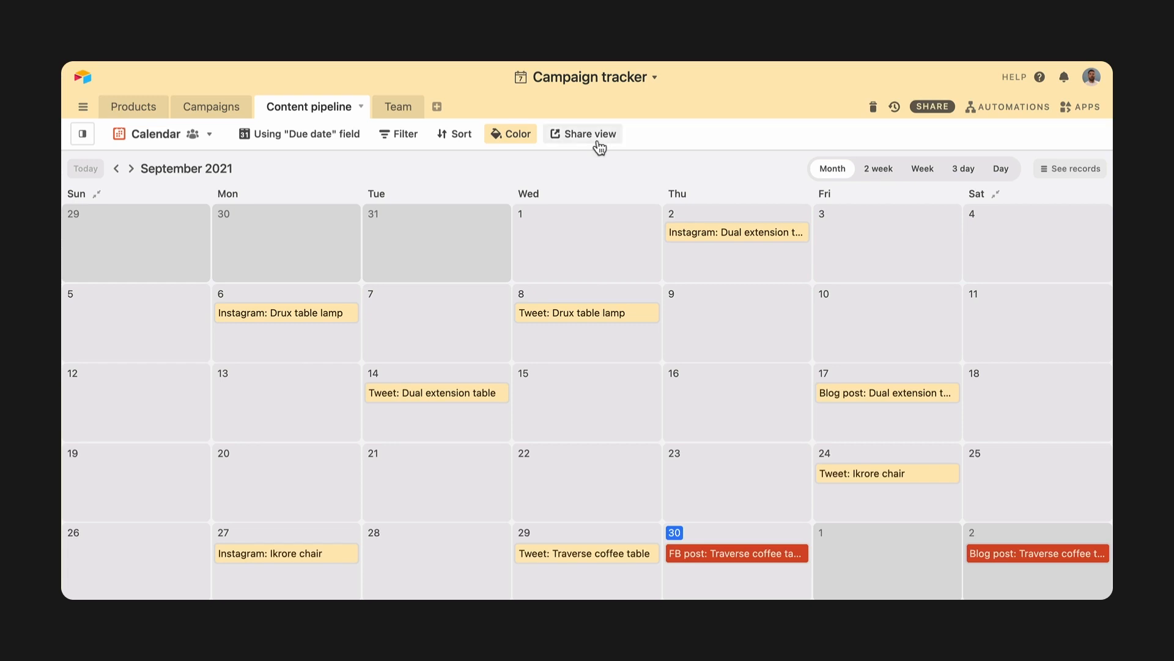
Open the apps panel showing the Metrics dashboard beside the calendar
left_click(588, 133)
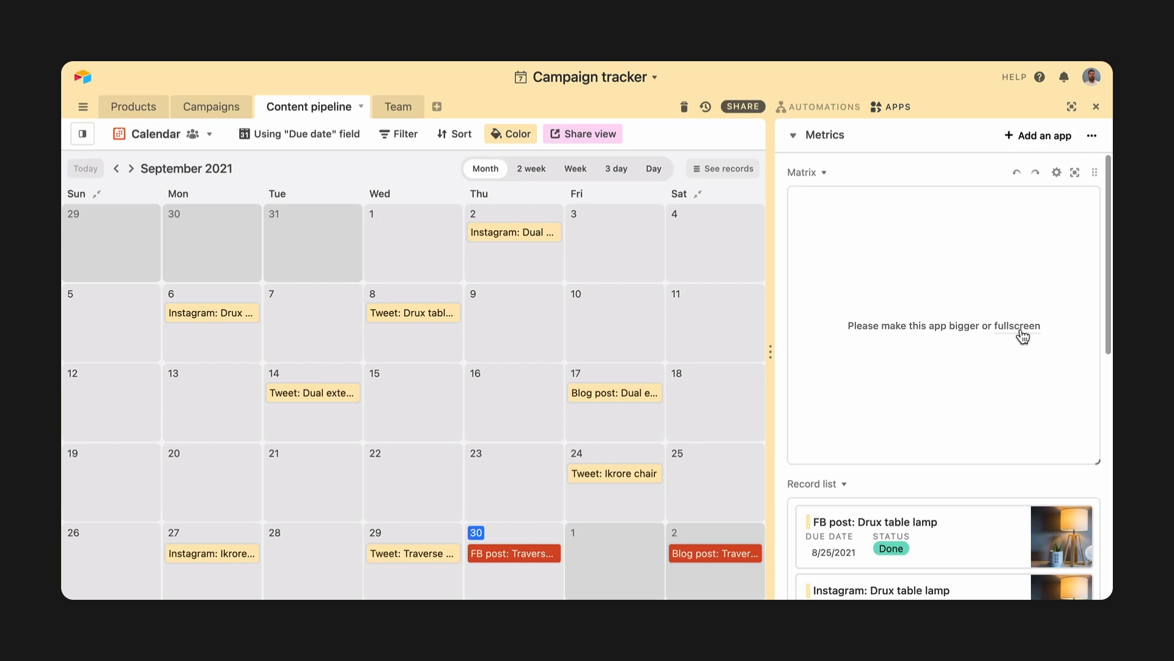
Show the Matrix app fullscreen with Record color set to From view
left_click(1074, 172)
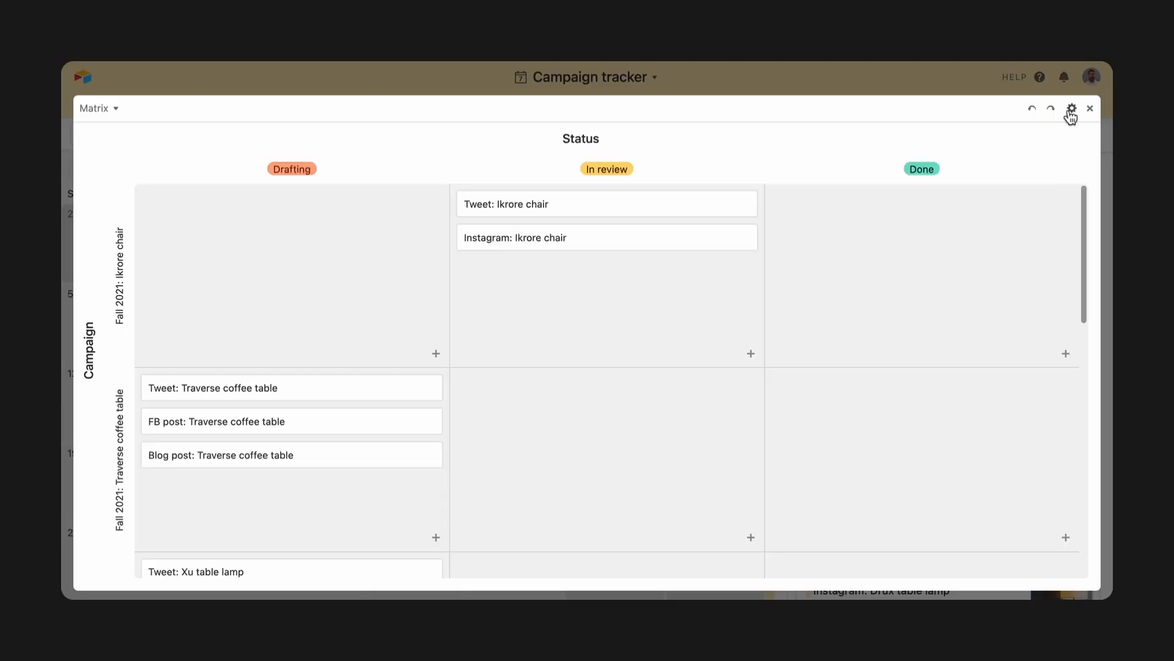
left_click(1071, 107)
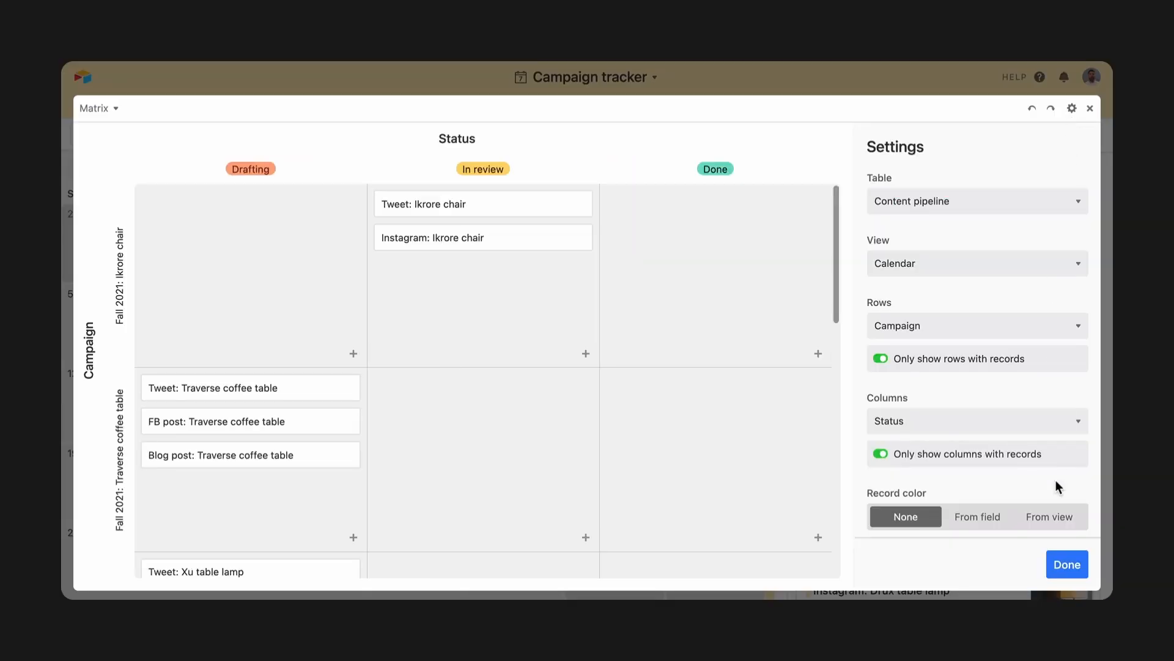
left_click(1042, 516)
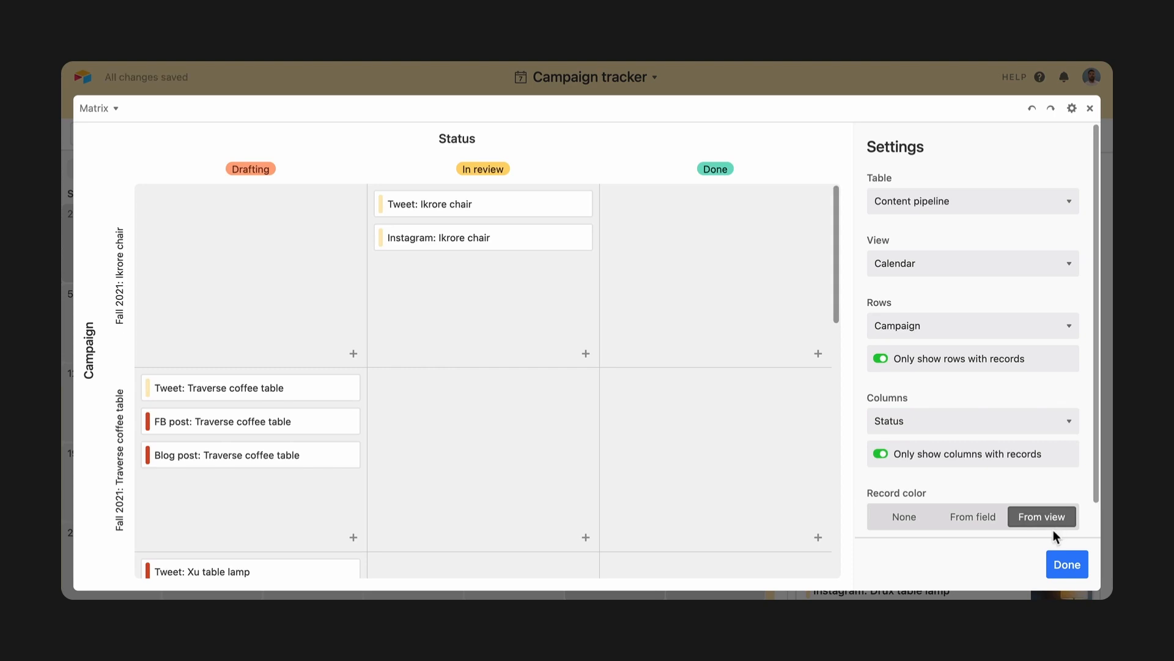
left_click(1067, 563)
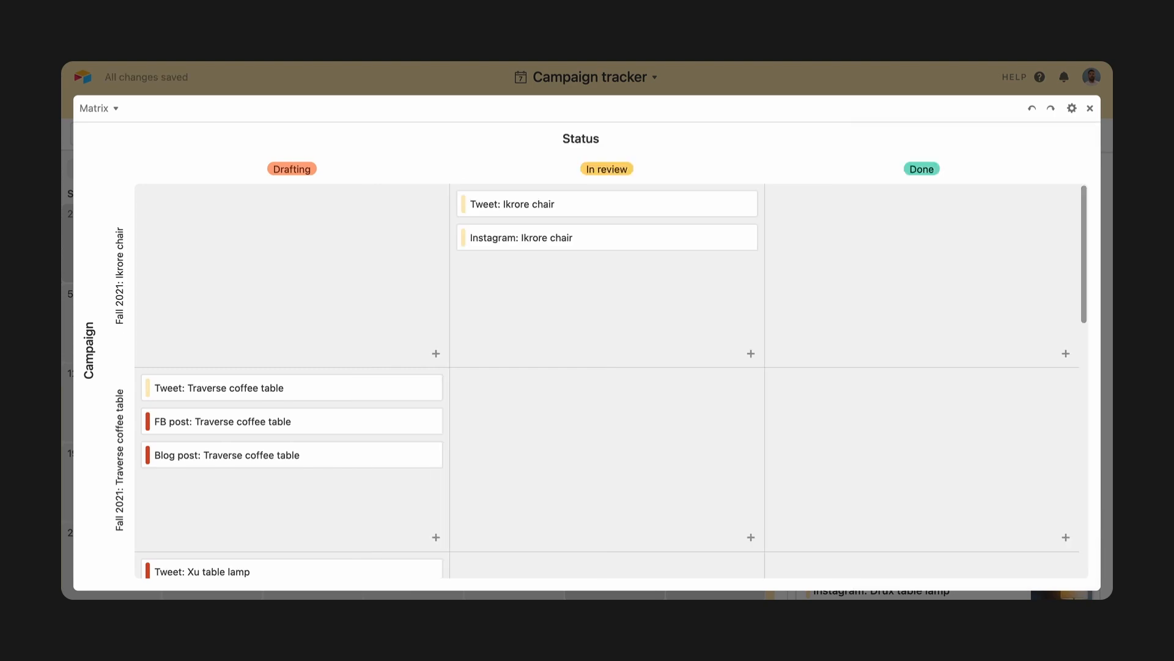